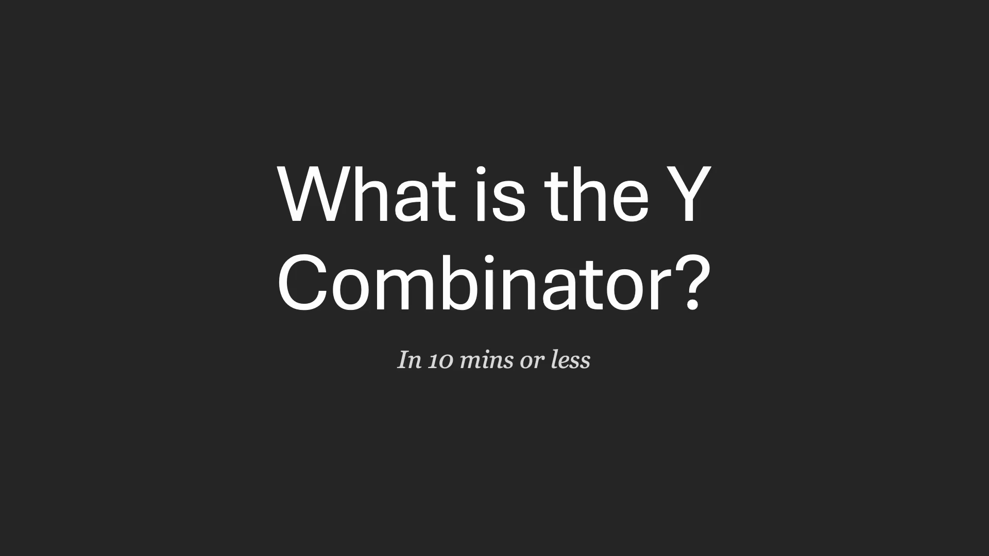
# - Advance from the Y Combinator title slide to the Recursion slide showing x through f(x) to x'
pyautogui.press('Right')
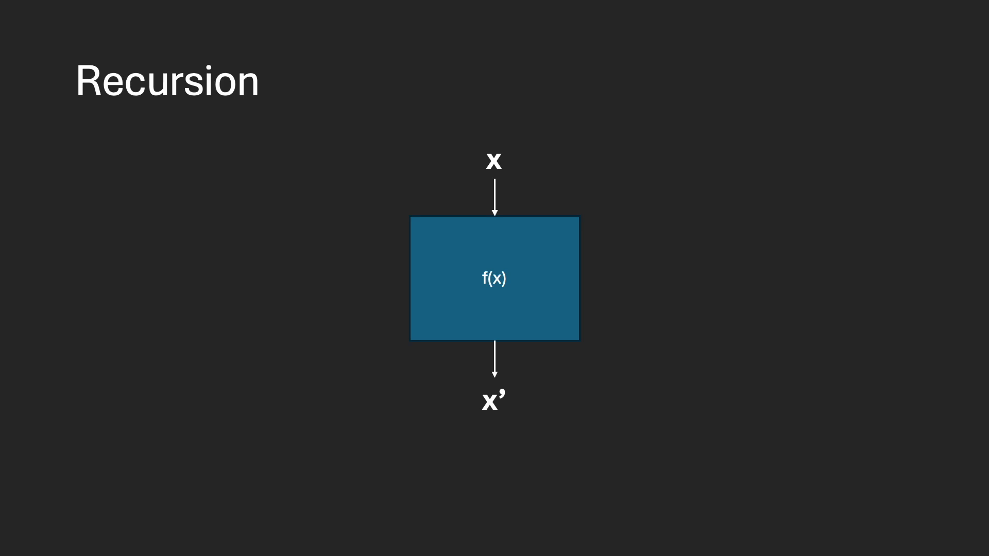
# - Step through the Factorial slide to the recursive factorial code slide with the 'Parameters Only' rule
pyautogui.press('Right')
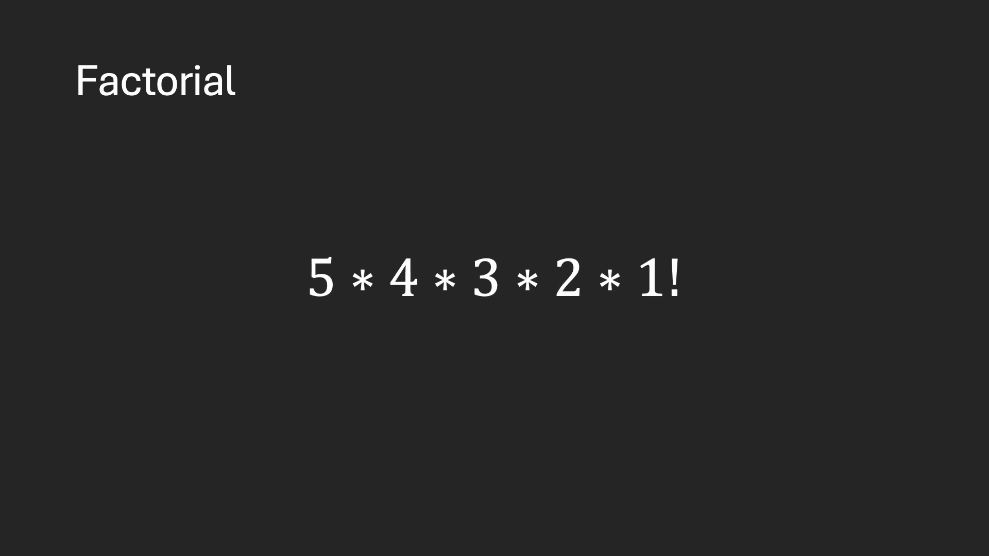
pyautogui.press('BackSpace')
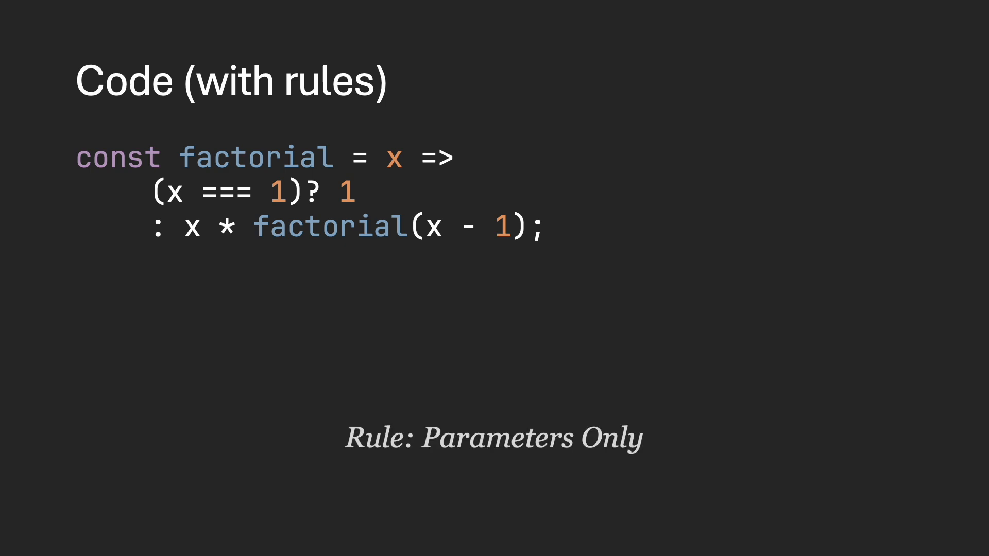
# - Reveal factorialLike = f => x => ... with the test line factorialLike(someFunction)
pyautogui.doubleClick(256, 156)
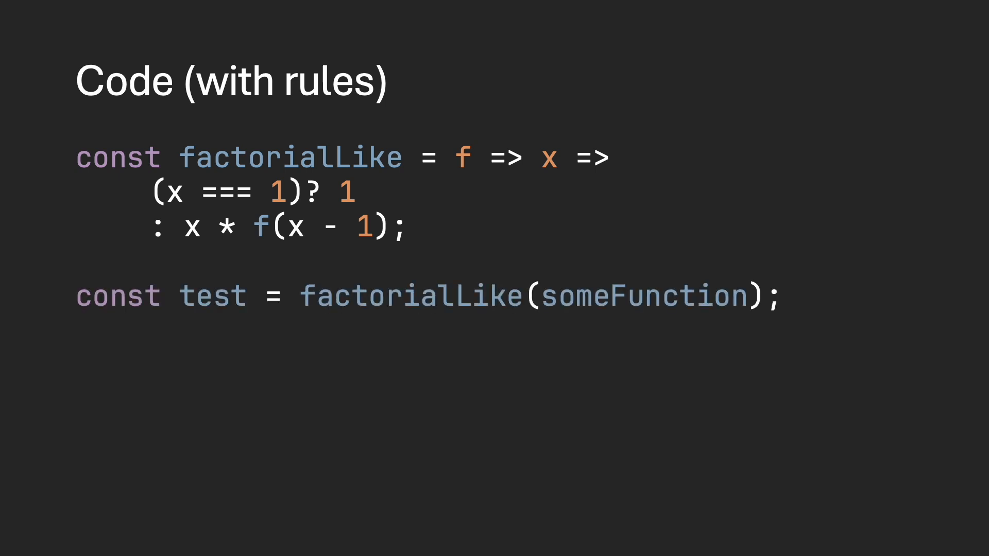
# - Swap someFunction for () => null and reveal comments tracing test(1) = 1 and 2 * (() => null)(1)
pyautogui.write('n => n * n')
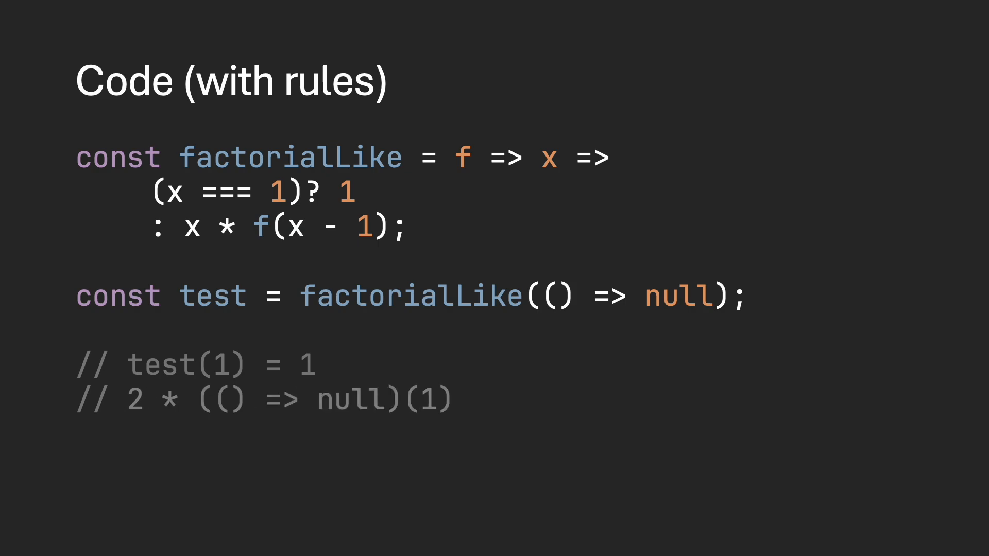
# - Reveal factorial defined as factorialLike(factorial), replacing the null-function test and comments
pyautogui.write('???')
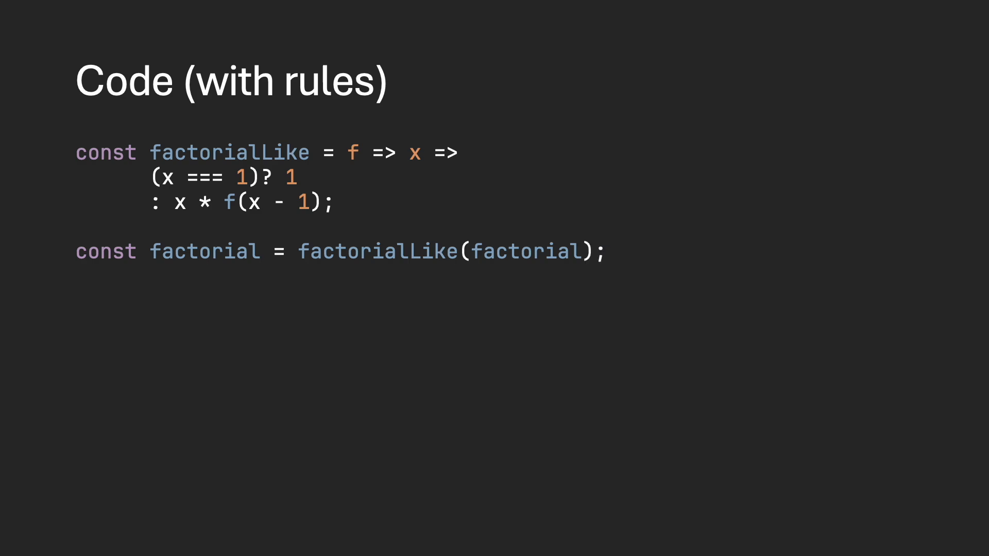
# - Advance to the slide defining Y = f => f(Y(f)) and factorial = Y(factorialLike)
pyautogui.press('Right')
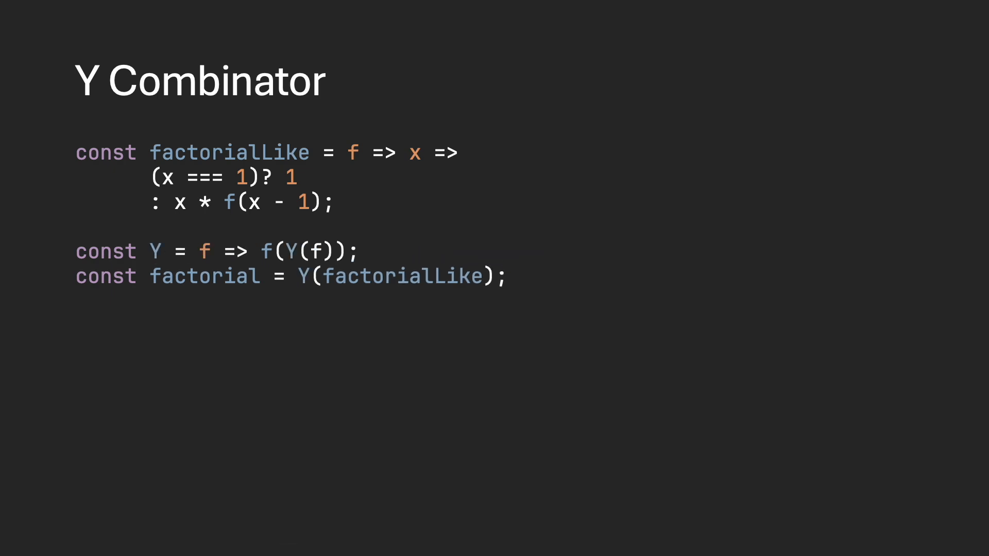
# - Remove the factorial lines so only 'const Y = f => f(Y(f));' remains
pyautogui.write('factorial(5);')
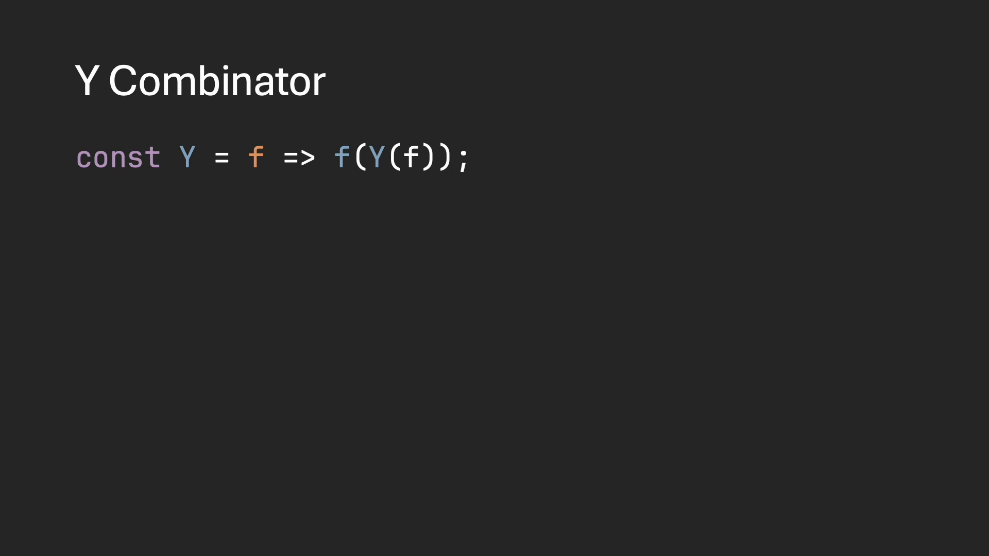
# - Show the self-application test x => x(x), then the lazy Y using z => x(x)(z)
pyautogui.write('const test = x => x(x);')
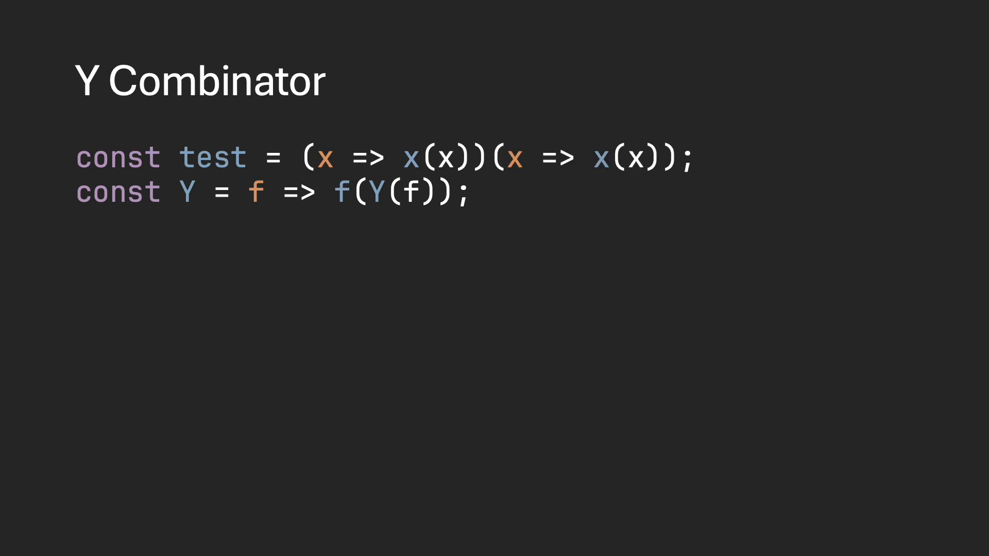
pyautogui.write('// (x => x(x))(x => x(x))')
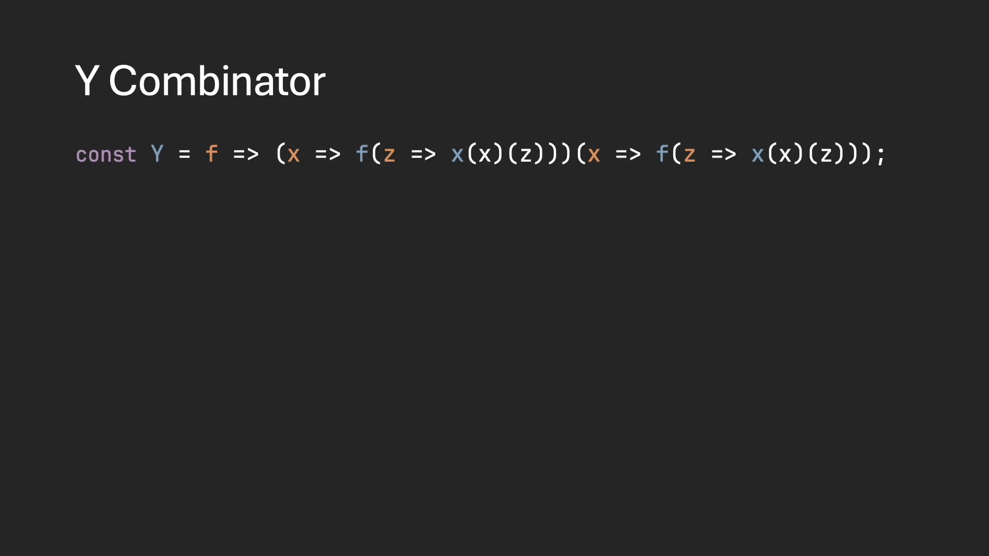
# - Reveal the '// Disgusting' comment under the lazily evaluated Y definition
pyautogui.write('// Disgusting')
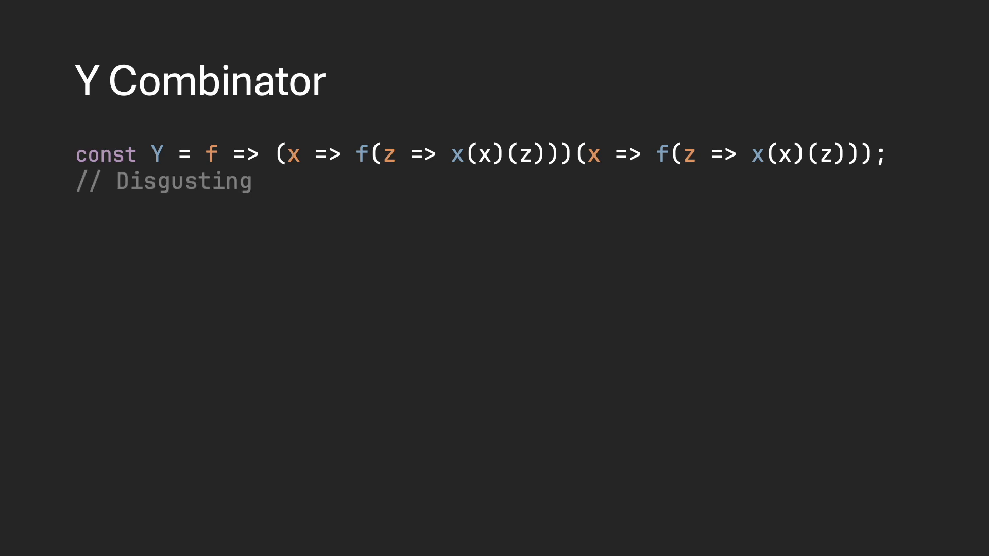